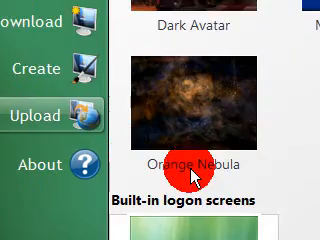
scroll(down, 3)
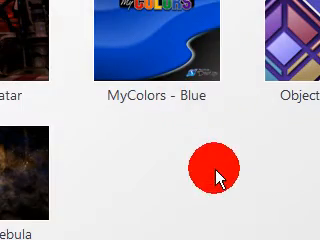
scroll(down, 3)
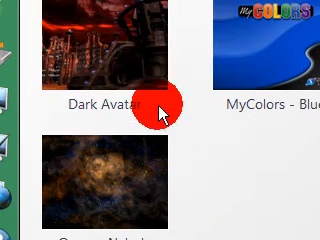
scroll(down, 3)
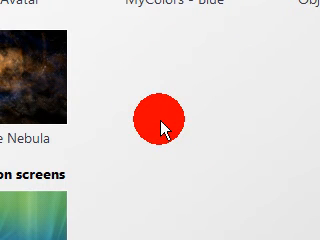
scroll(down, 3)
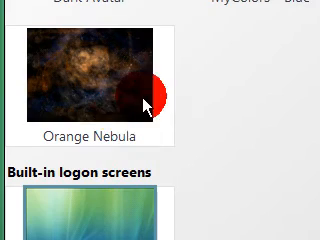